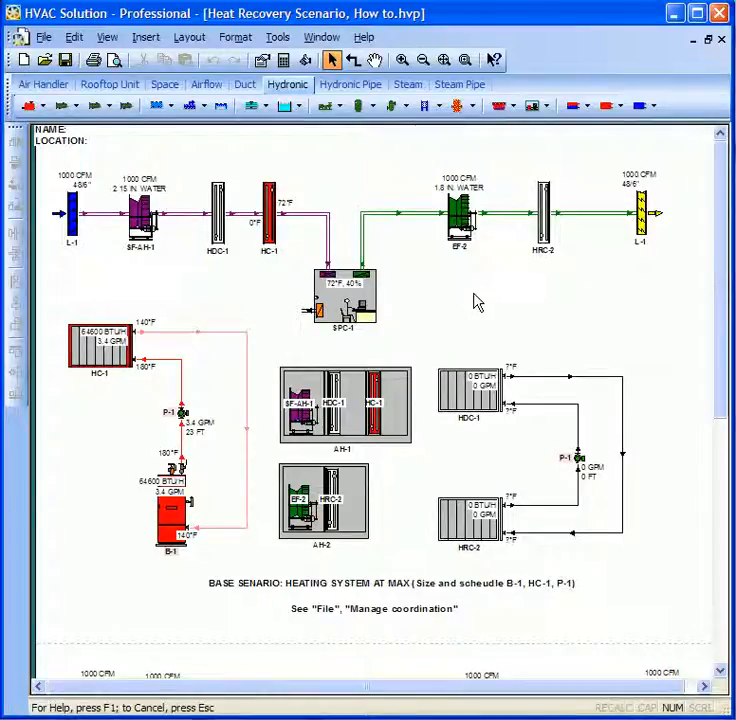
{"action": "mouse_move", "coordinate": [420, 38]}
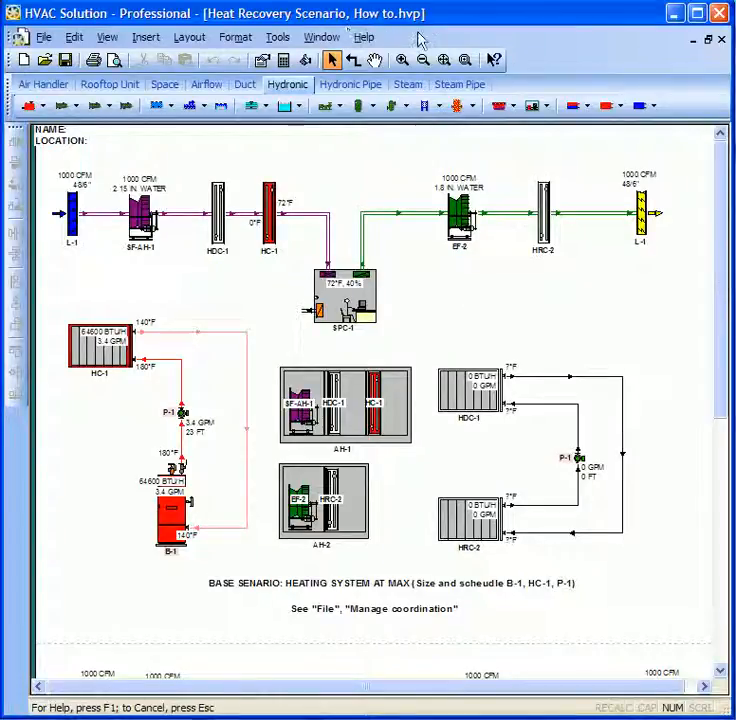
{"action": "mouse_move", "coordinate": [507, 278]}
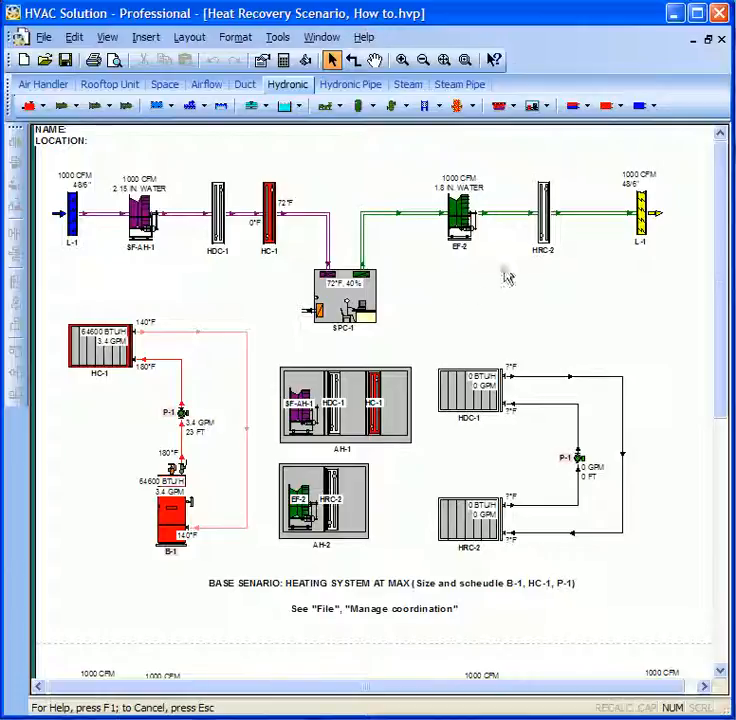
{"action": "mouse_move", "coordinate": [390, 232]}
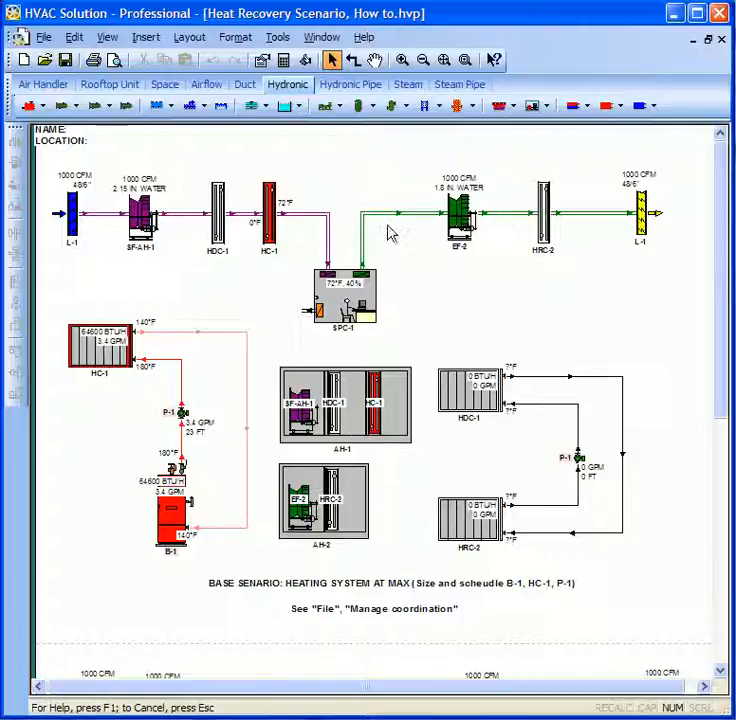
- Select the base scenario's HDC-1 and HRC-2 coils, then examine Scenario A's HRC-2 coil
{"action": "left_click", "coordinate": [218, 212]}
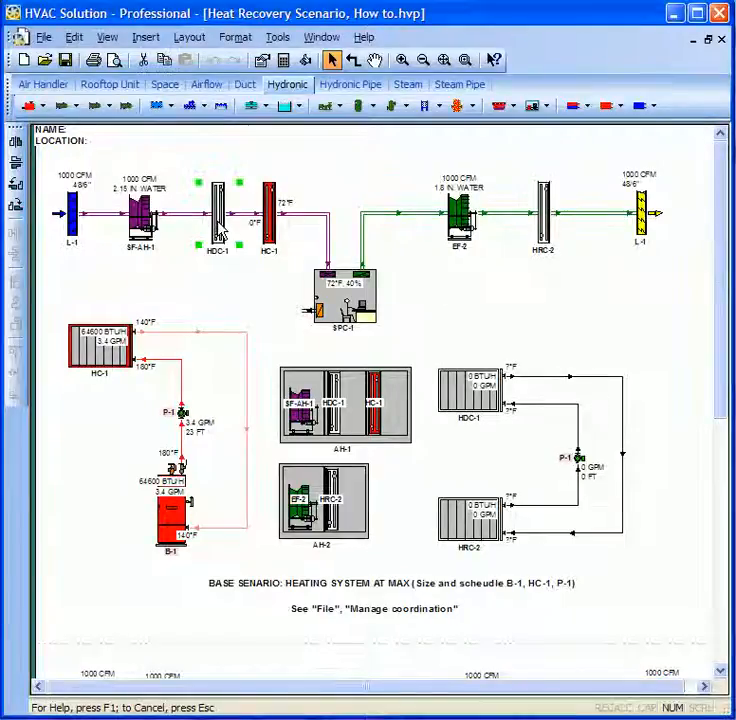
{"action": "double_click", "coordinate": [218, 210]}
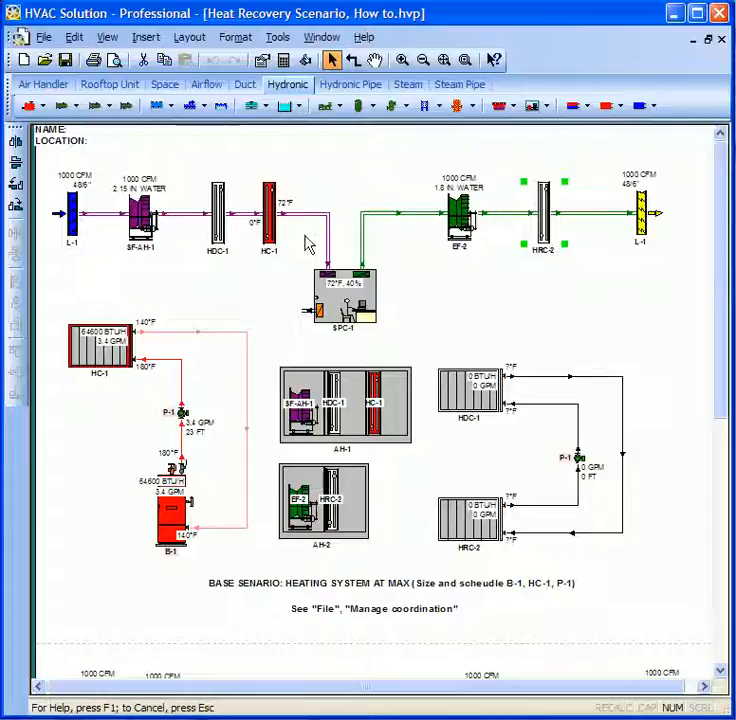
{"action": "mouse_move", "coordinate": [608, 398]}
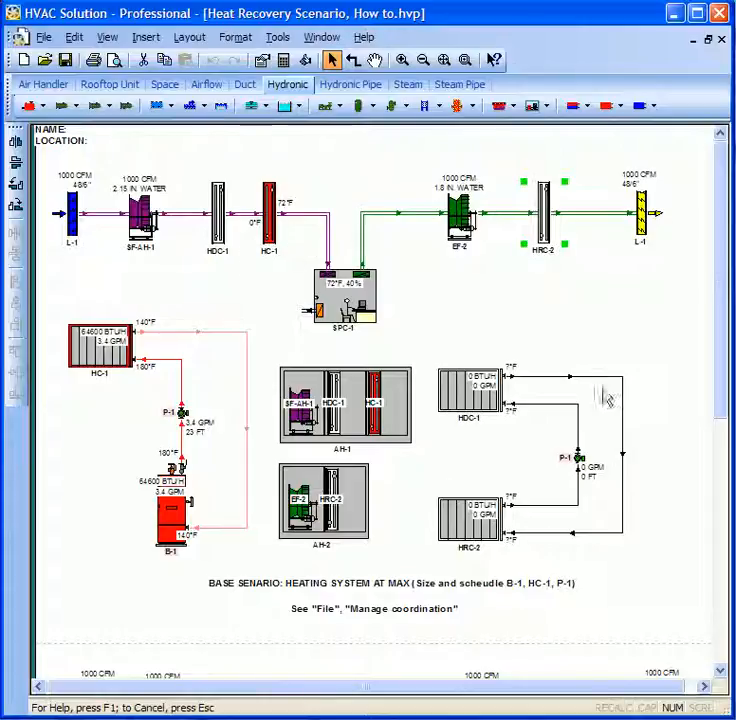
{"action": "mouse_move", "coordinate": [548, 383]}
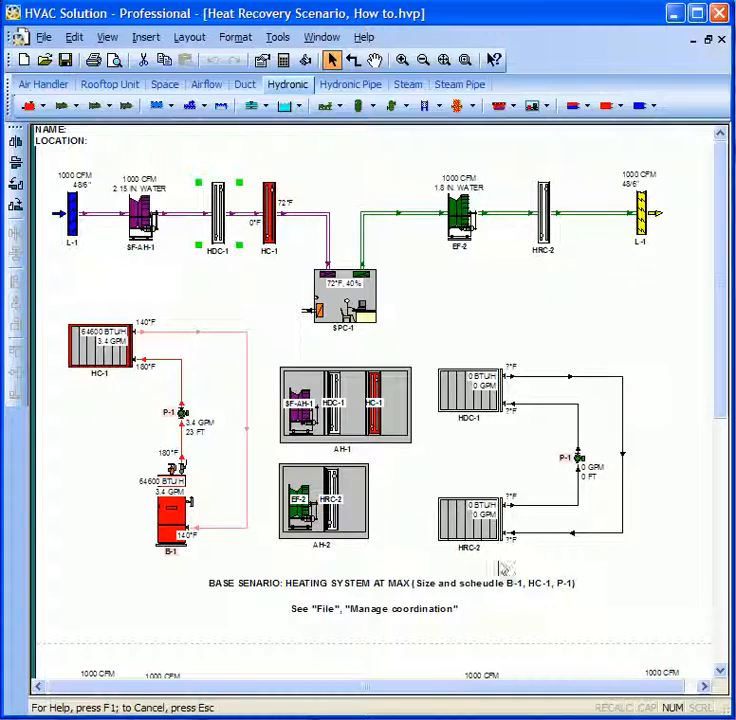
{"action": "scroll", "scroll_direction": "down", "scroll_amount": 3}
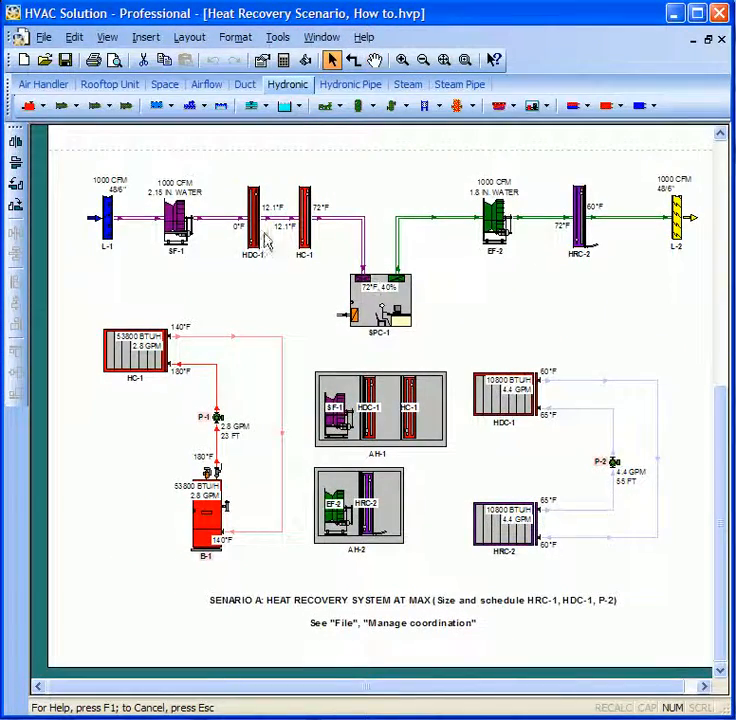
{"action": "double_click", "coordinate": [265, 225]}
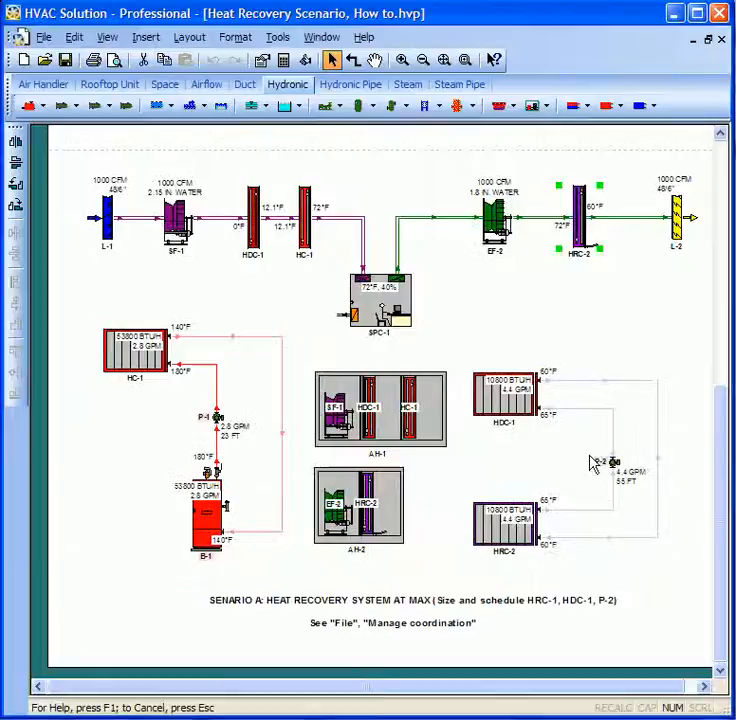
{"action": "mouse_move", "coordinate": [570, 535]}
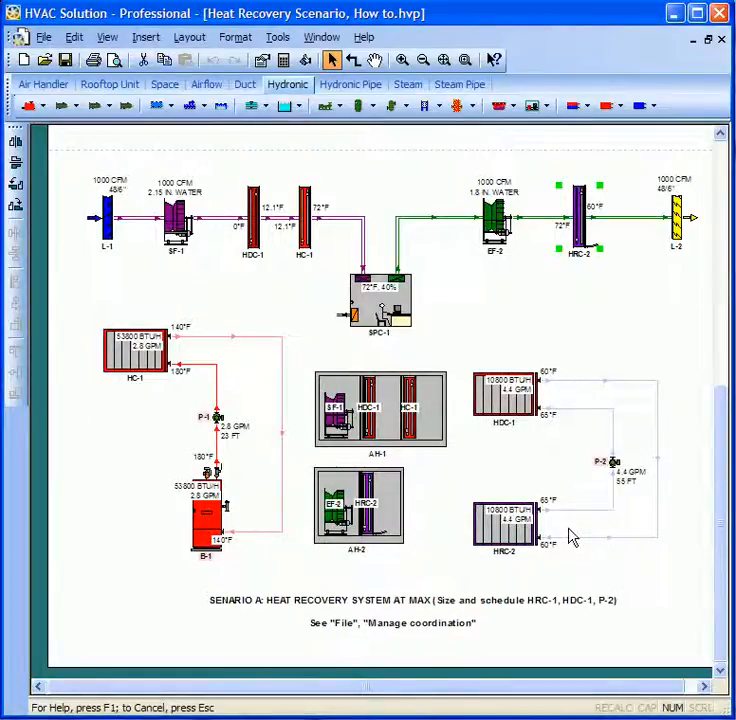
{"action": "mouse_move", "coordinate": [565, 500]}
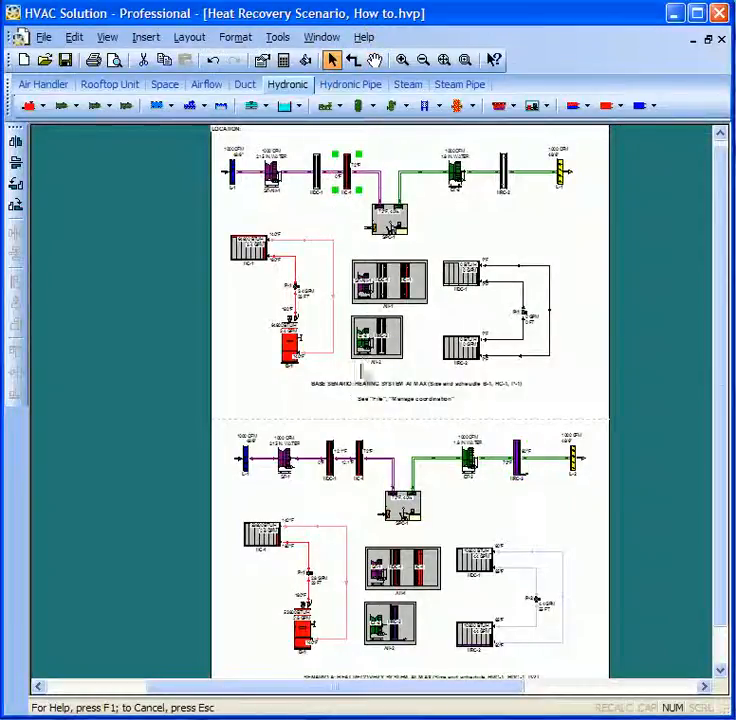
- Select the heat-recovery scenario's HDC-1 coil and bring up the File menu commands
{"action": "left_click", "coordinate": [335, 465]}
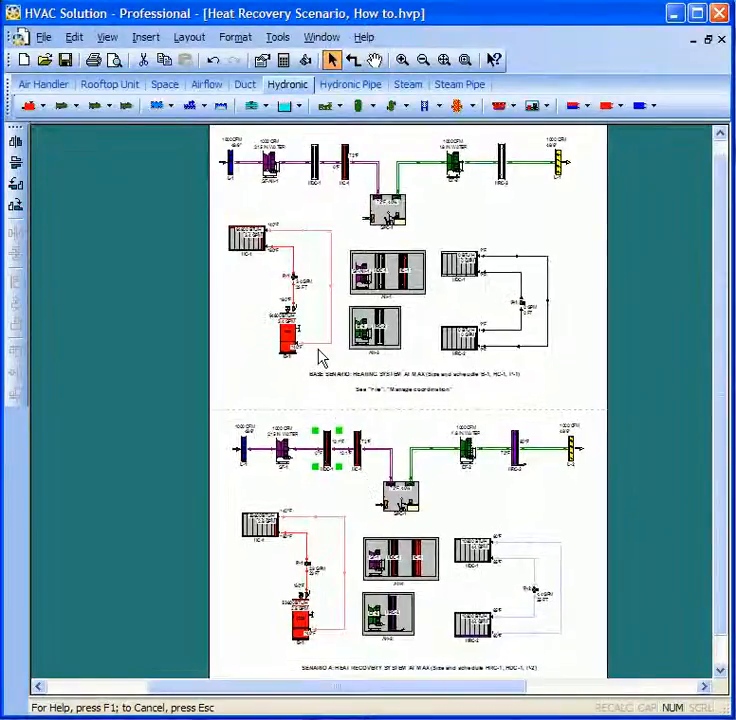
{"action": "left_click", "coordinate": [43, 37]}
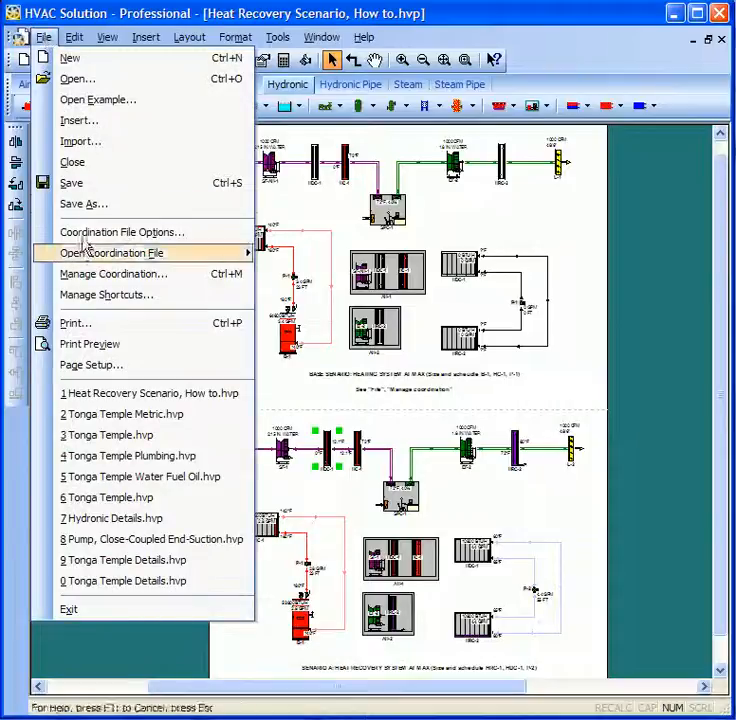
- Confirm the second AH-1 is in the bill of materials, detailed report and electrical schedule
{"action": "left_click", "coordinate": [113, 273]}
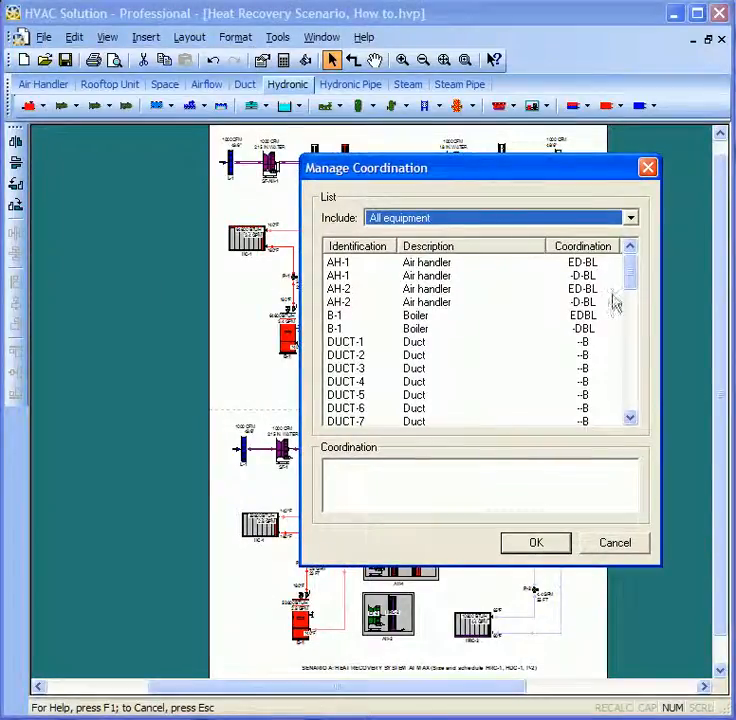
{"action": "left_click", "coordinate": [357, 262]}
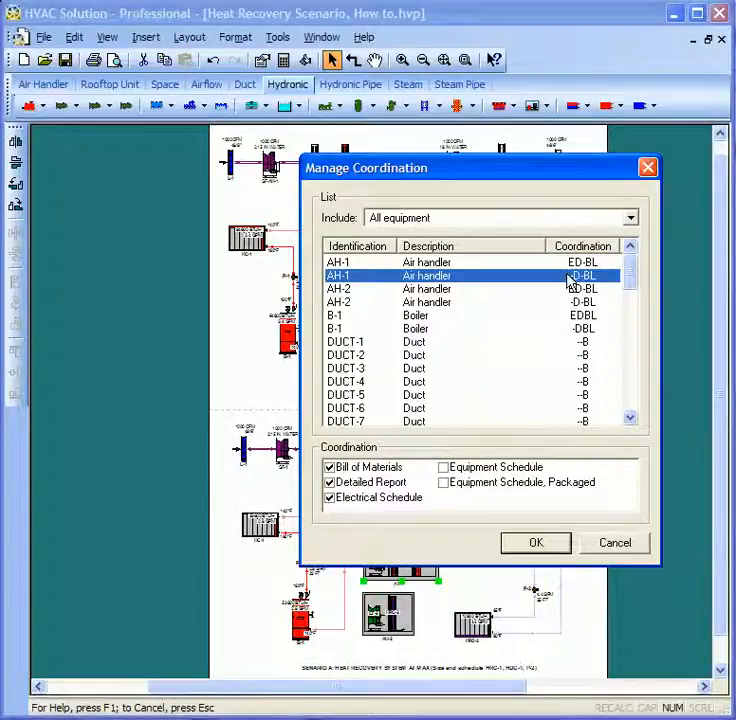
{"action": "left_click", "coordinate": [535, 542]}
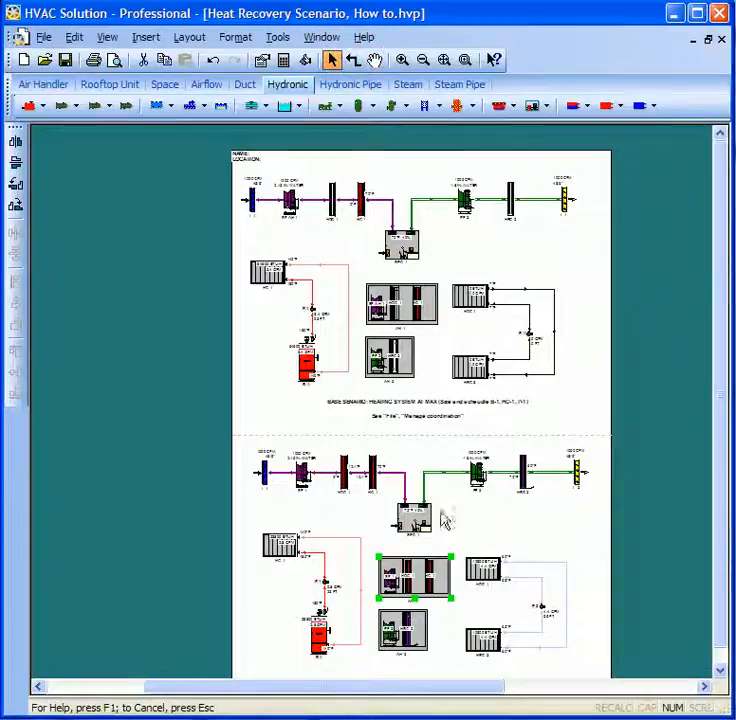
{"action": "mouse_move", "coordinate": [455, 285]}
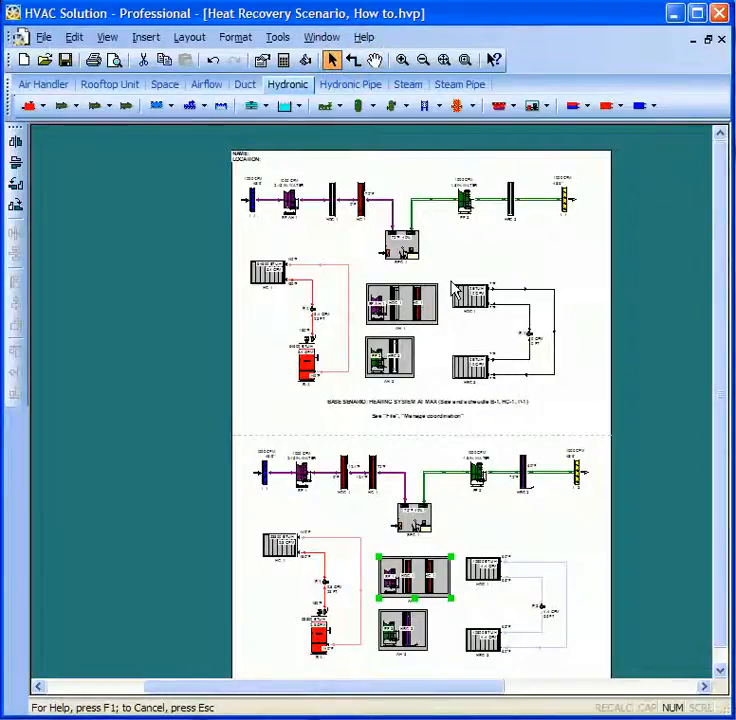